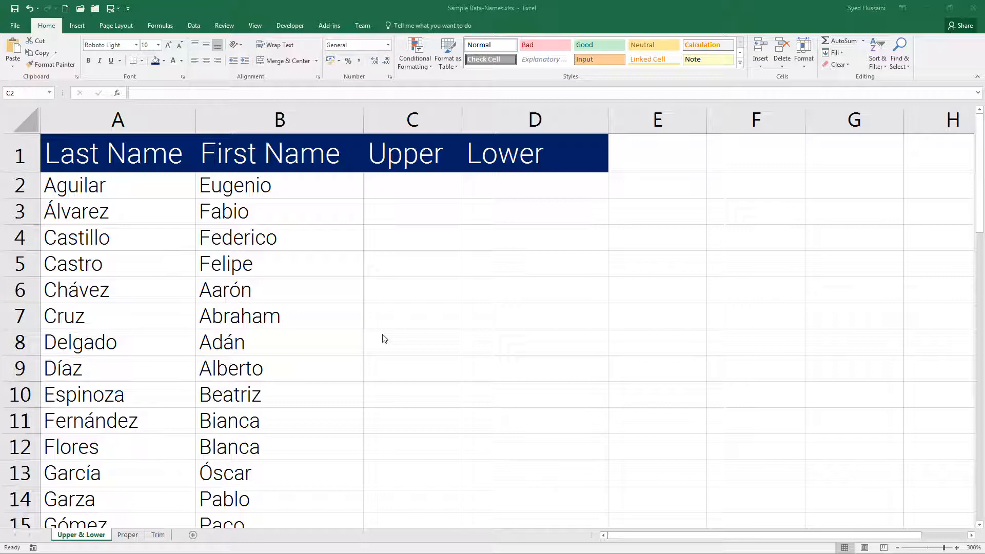
- Enter =UPPER(A2) in C2 so it shows the last name as AGUILAR
{"action": "left_click", "coordinate": [412, 185]}
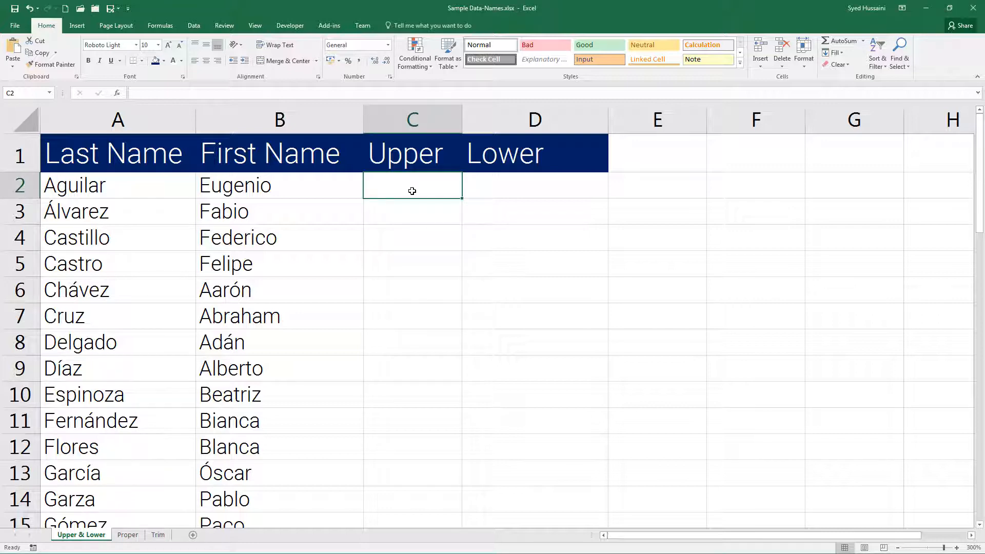
{"action": "mouse_move", "coordinate": [394, 257]}
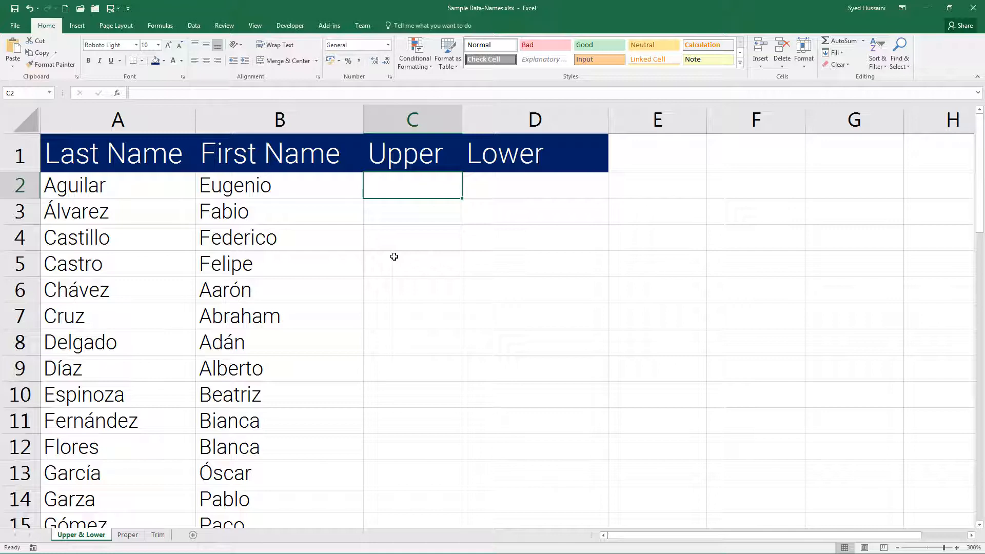
{"action": "type", "text": "="}
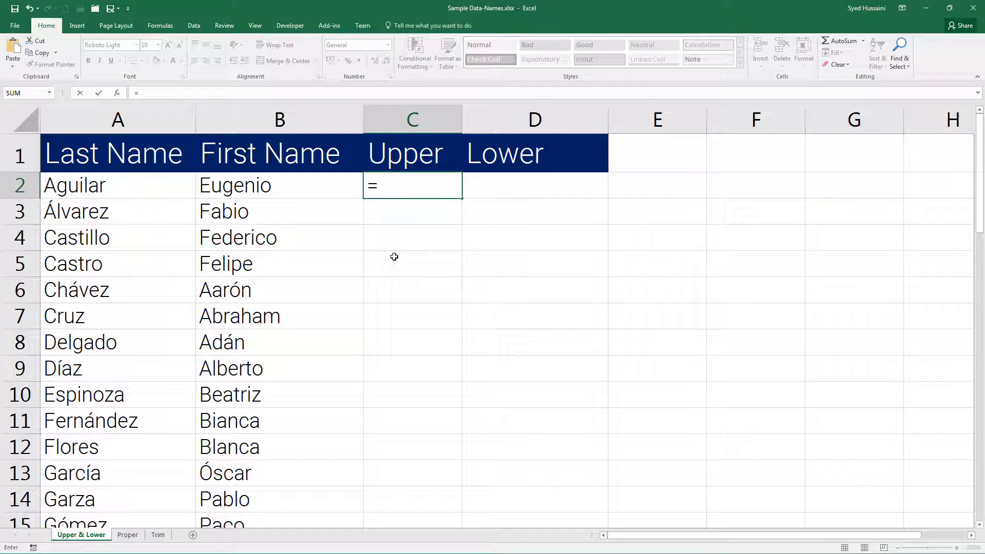
{"action": "type", "text": "upp"}
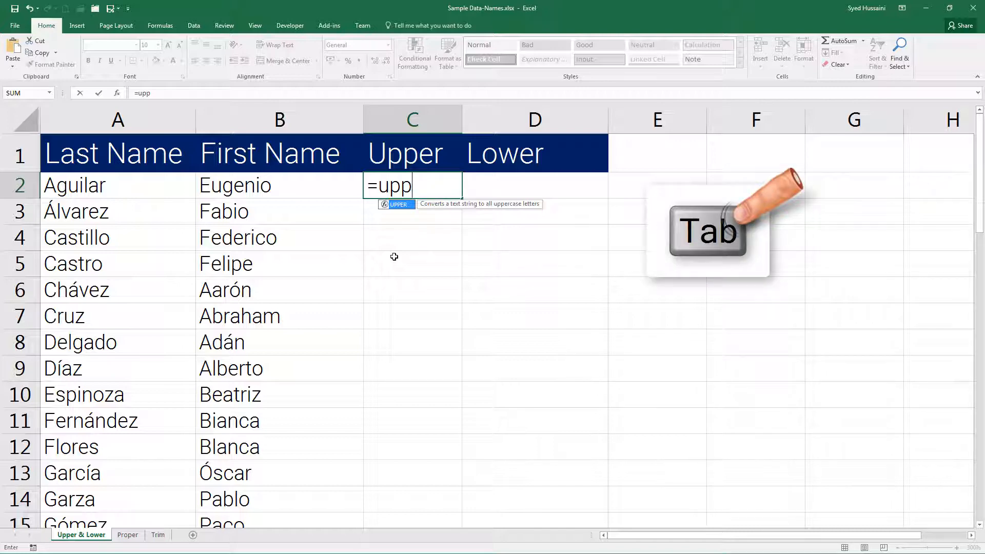
{"action": "key", "text": "Tab"}
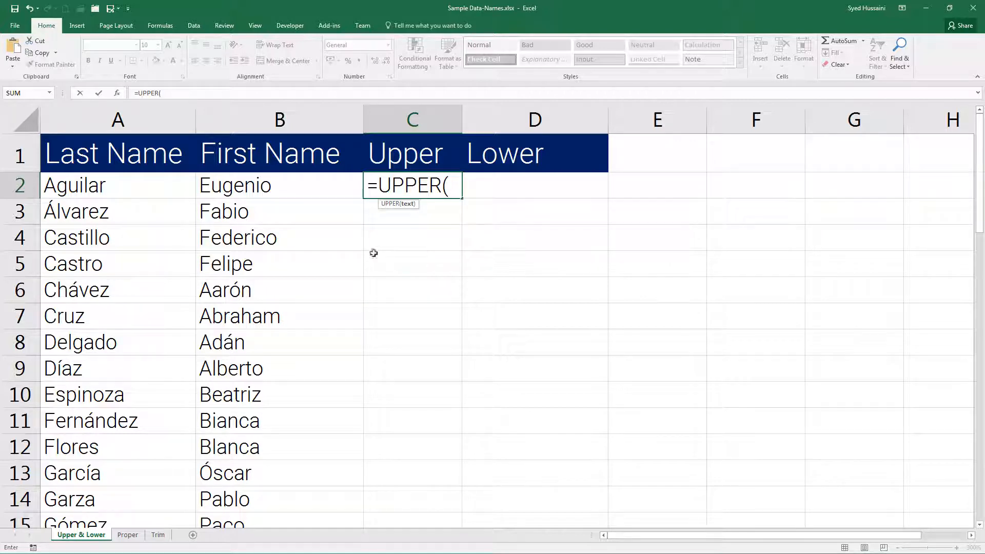
{"action": "mouse_move", "coordinate": [154, 186]}
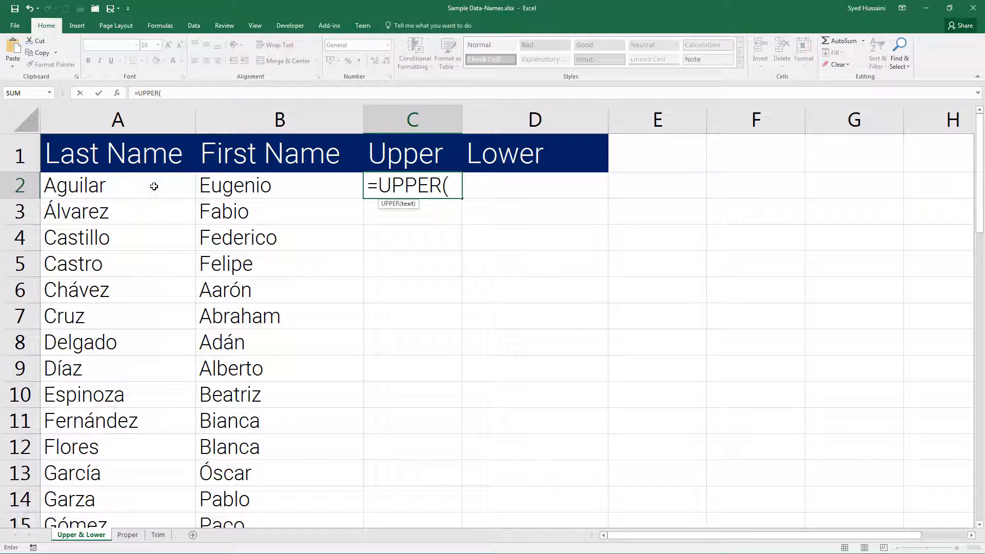
{"action": "left_click", "coordinate": [117, 184]}
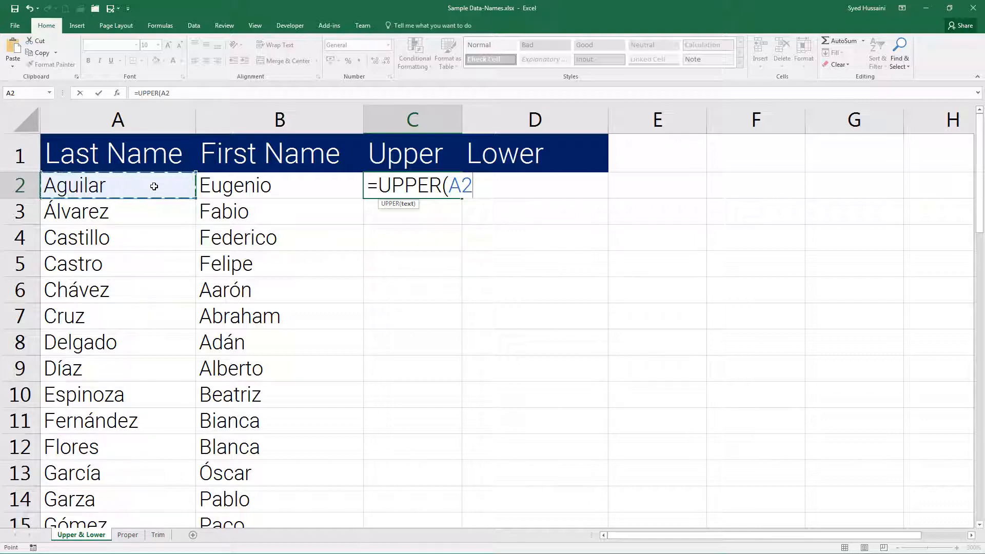
{"action": "type", "text": ")"}
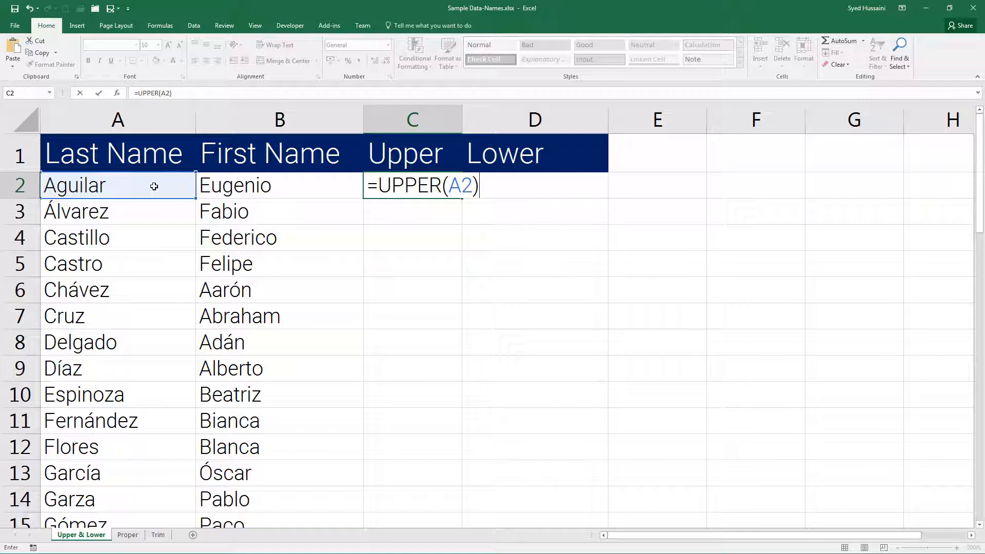
{"action": "key", "text": "Return"}
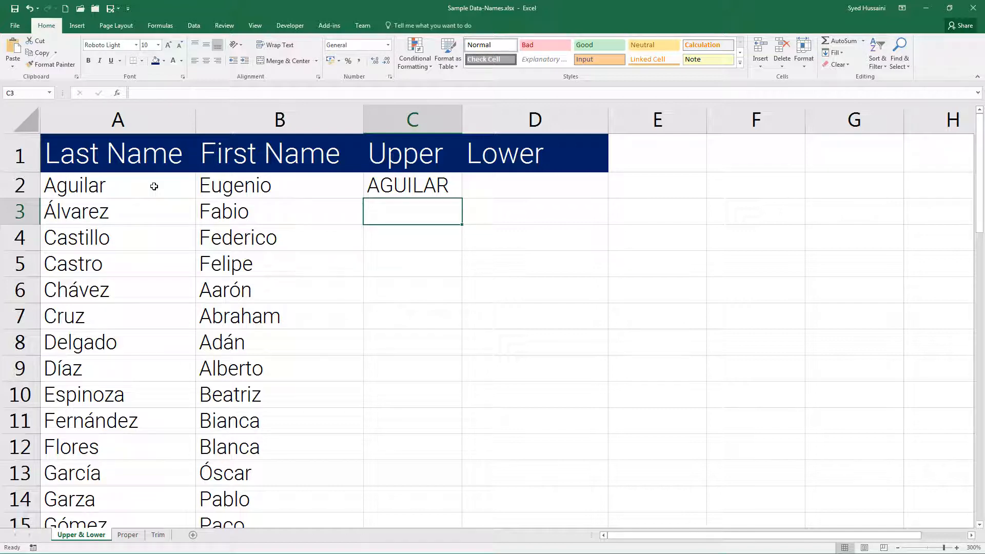
- Copy the UPPER formula from C2 down through every data row of the Upper column
{"action": "left_click", "coordinate": [411, 185]}
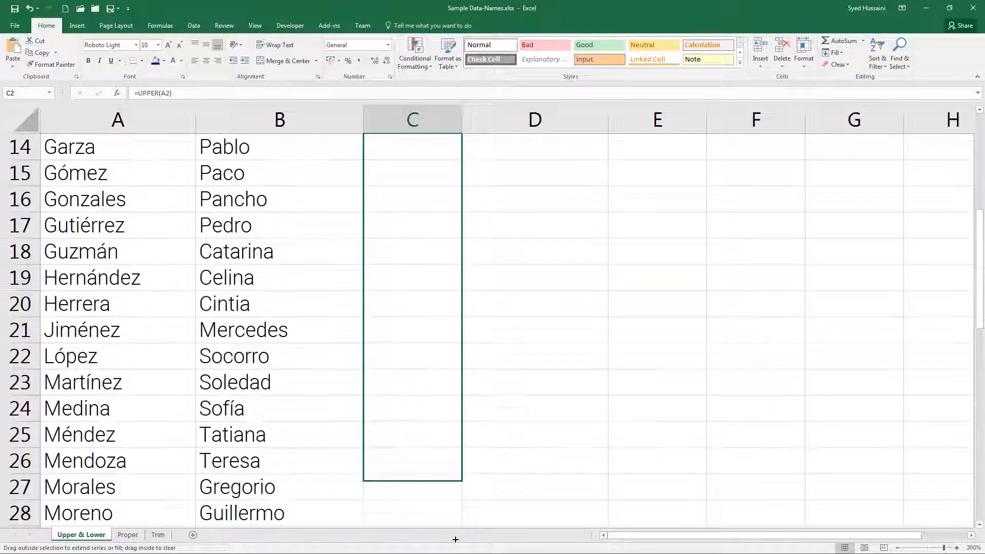
{"action": "scroll", "scroll_direction": "down", "scroll_amount": 3}
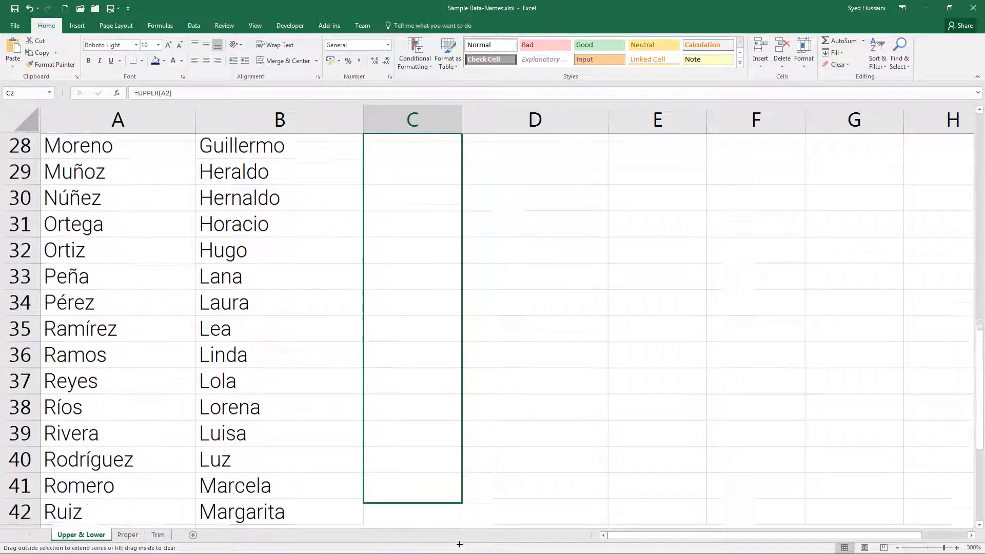
{"action": "scroll", "scroll_direction": "down", "scroll_amount": 3}
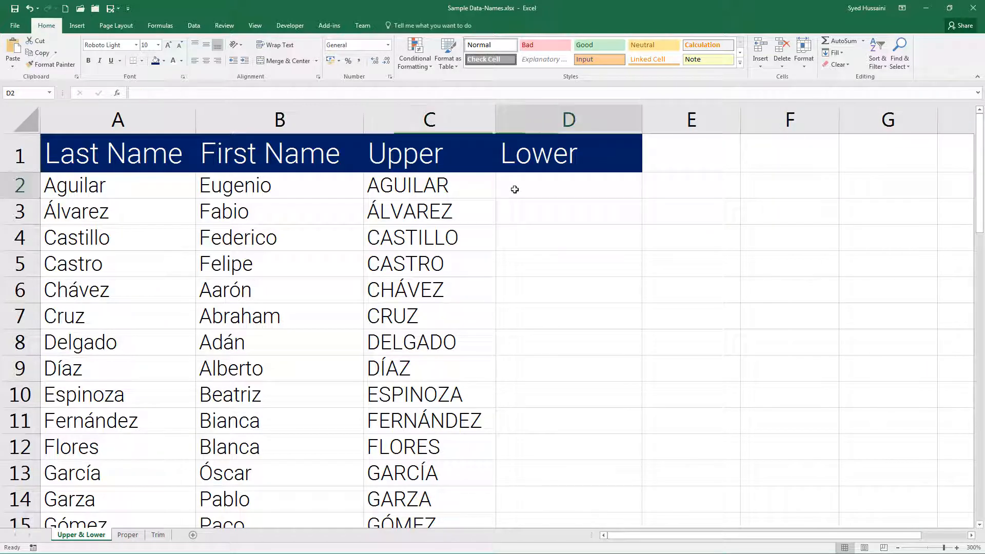
- Enter =LOWER(B2) in D2 so it shows the first name as eugenio
{"action": "left_click", "coordinate": [567, 184]}
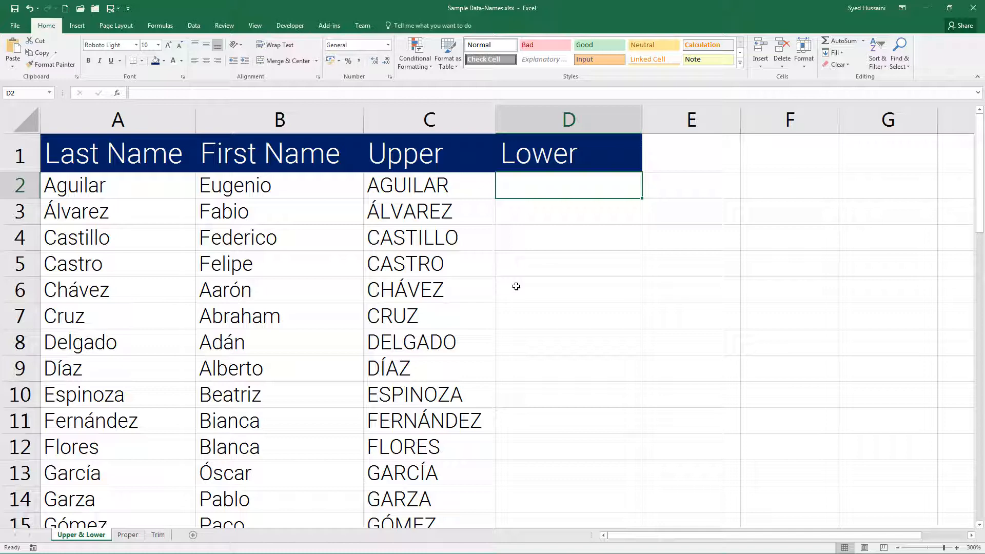
{"action": "type", "text": "=lo"}
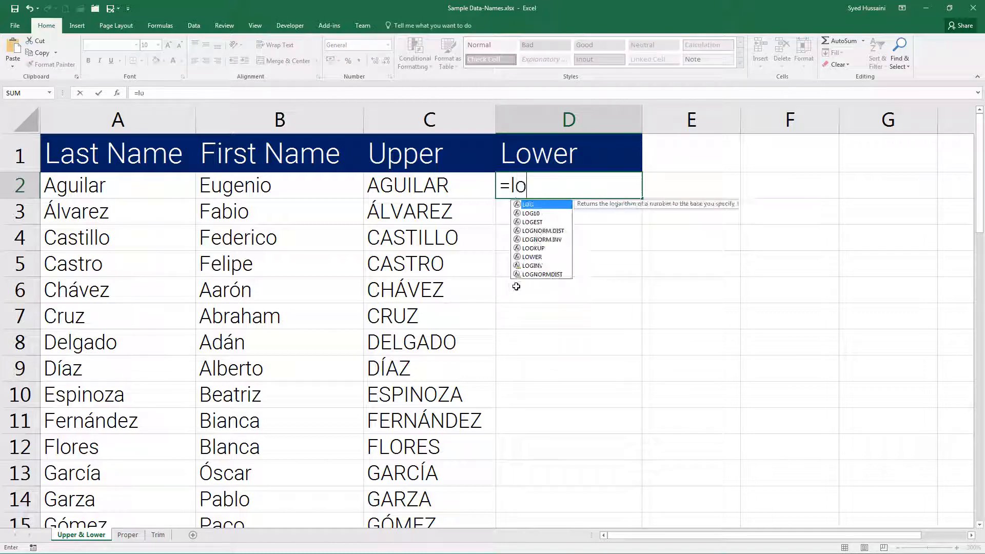
{"action": "type", "text": "w"}
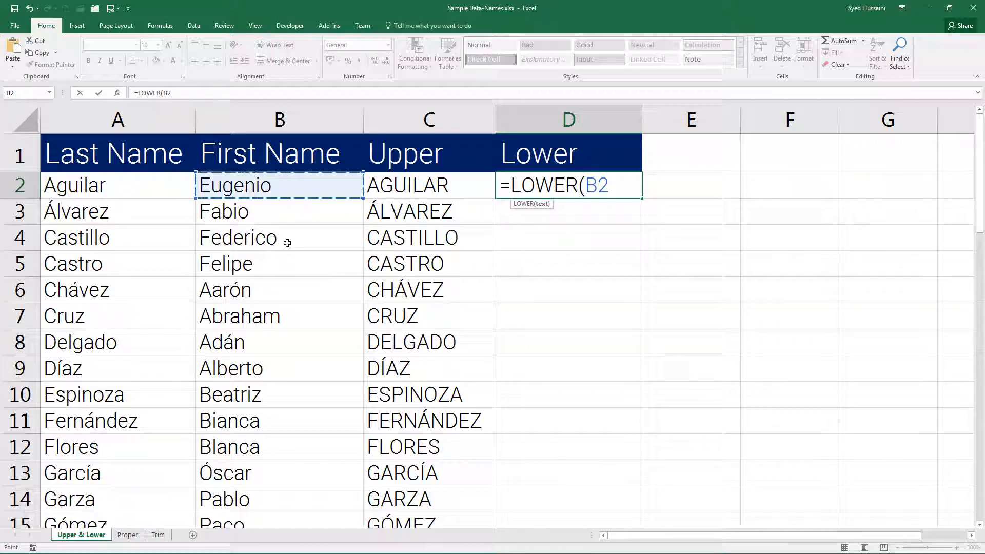
{"action": "type", "text": ")"}
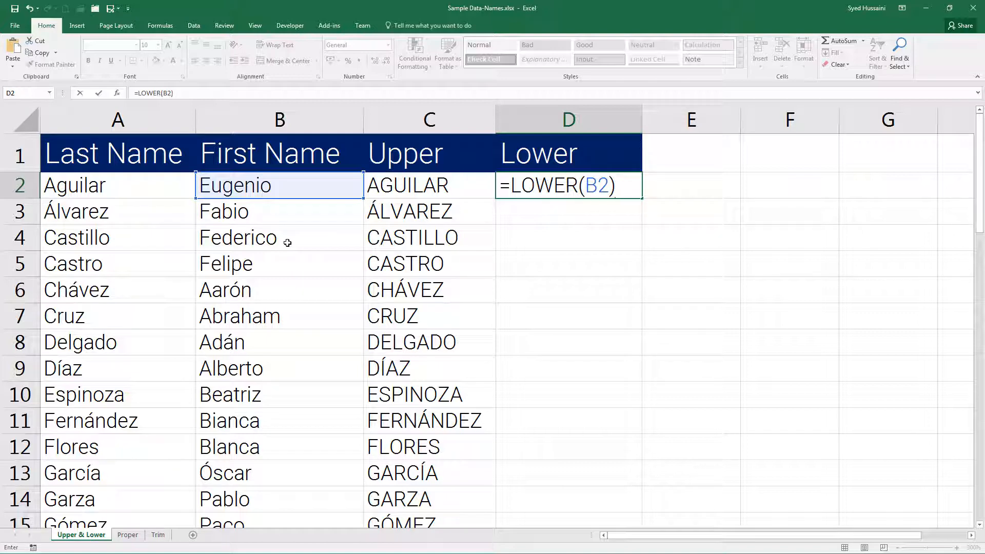
{"action": "key", "text": "Return"}
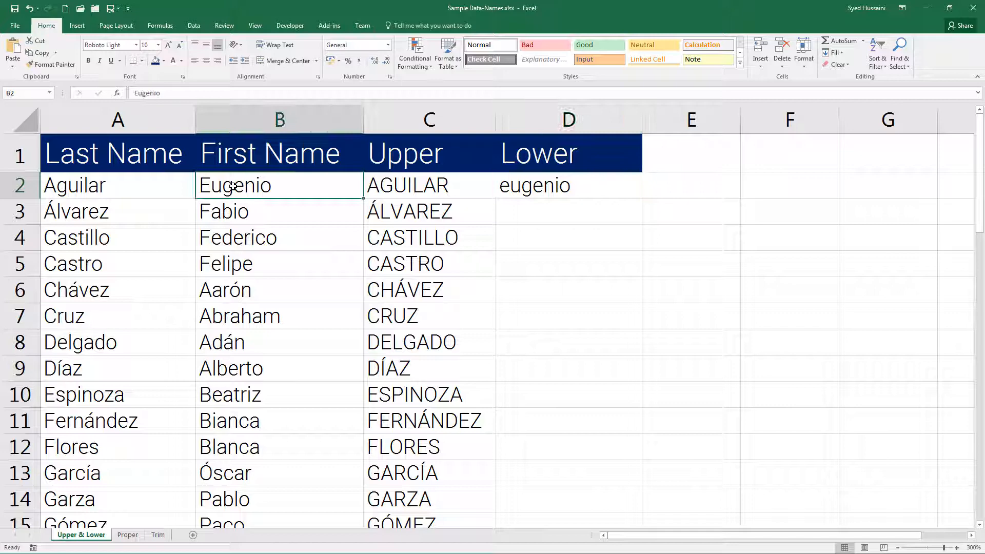
- Copy the LOWER formula from D2 down through every data row of the Lower column
{"action": "left_click", "coordinate": [567, 185]}
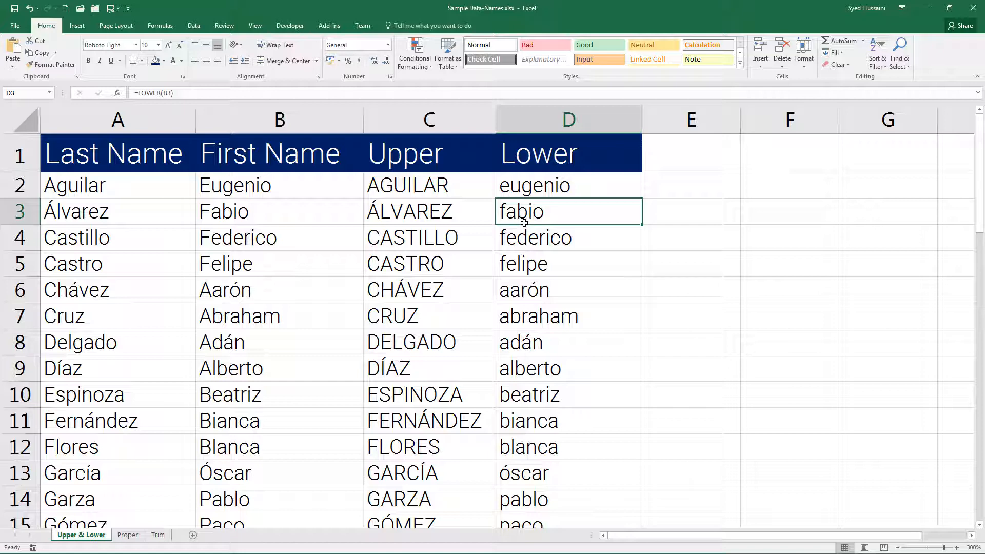
{"action": "mouse_move", "coordinate": [264, 357]}
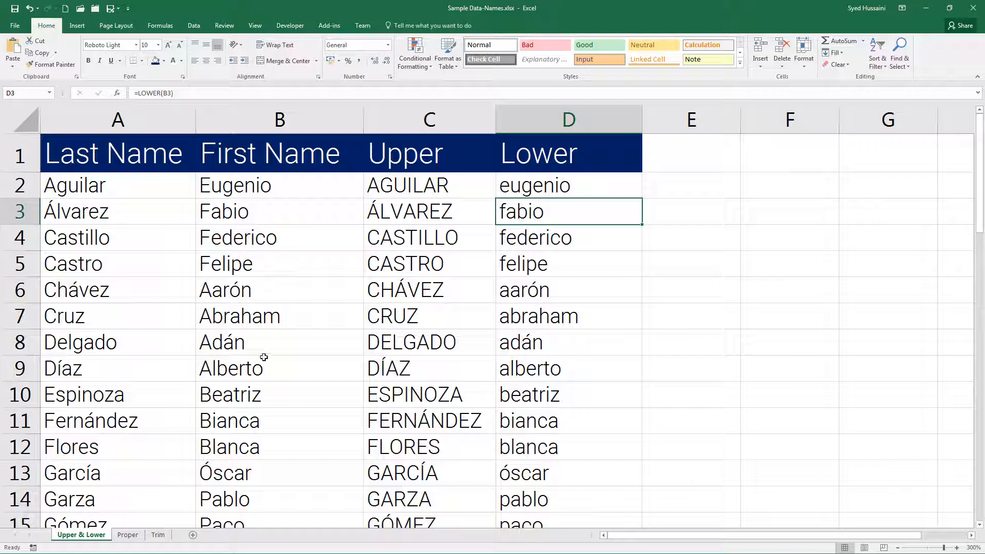